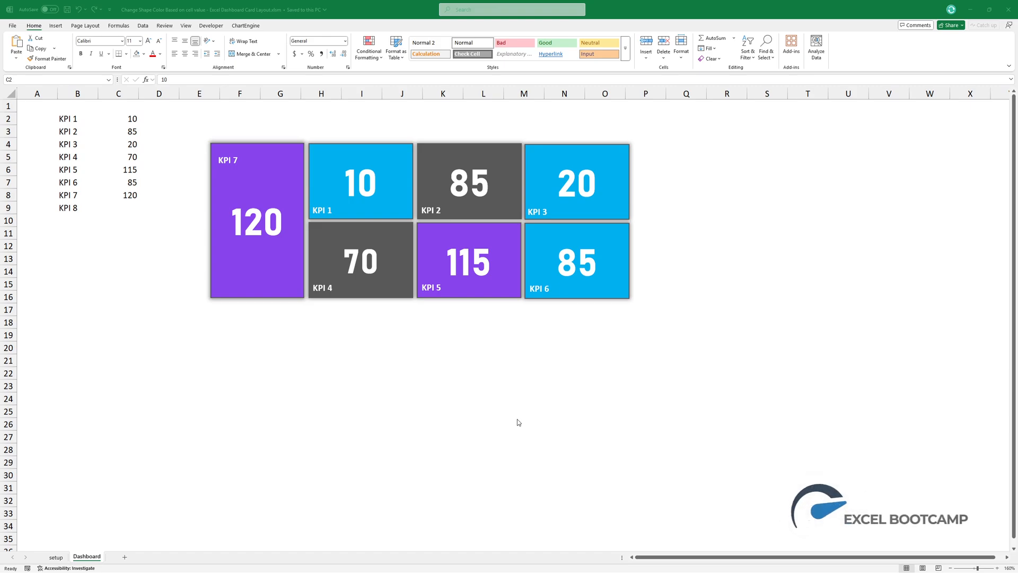
Enter new KPI values 50 and 100 so their dashboard cards recolour.
type("50")
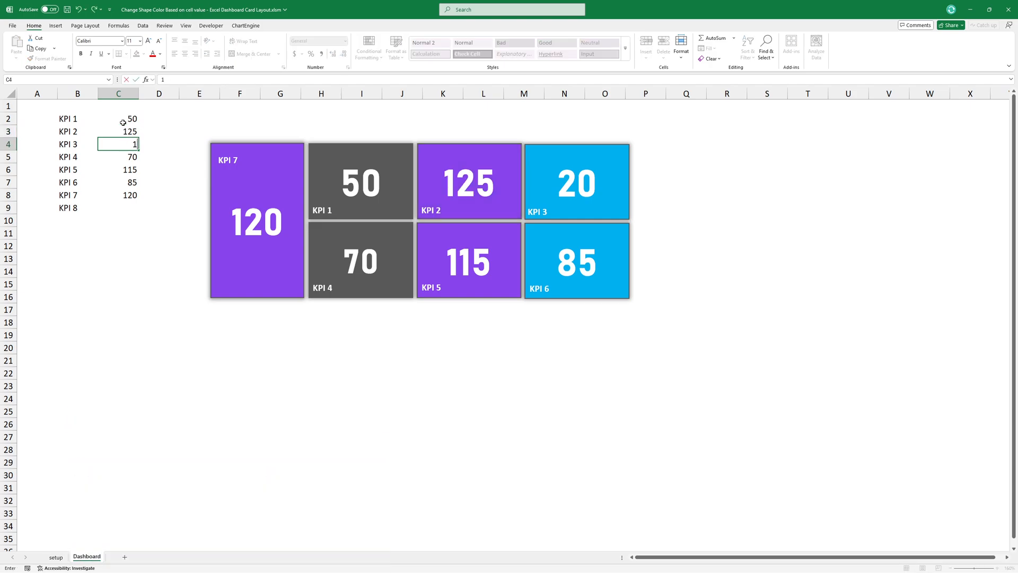
type("100")
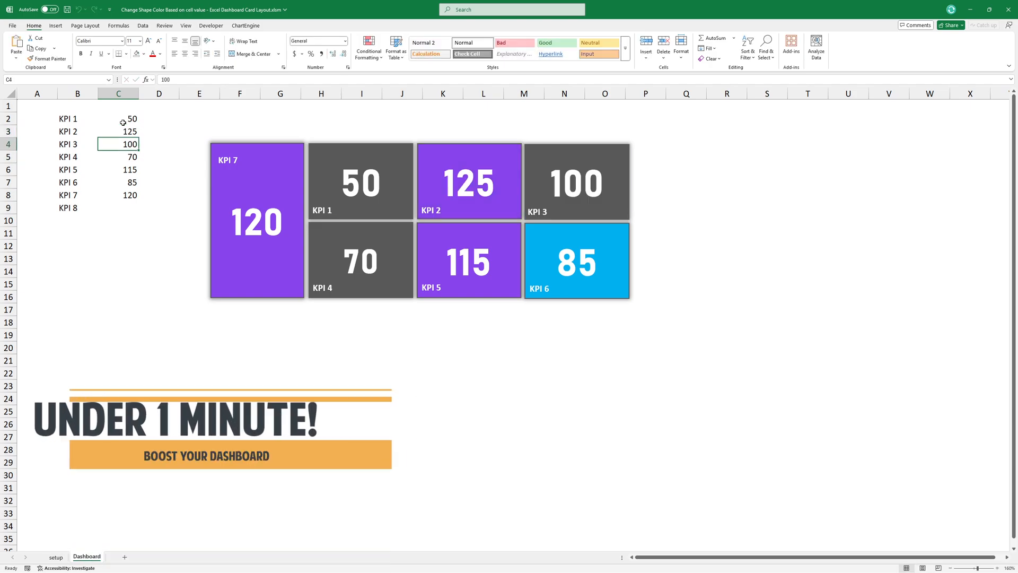
left_click(117, 131)
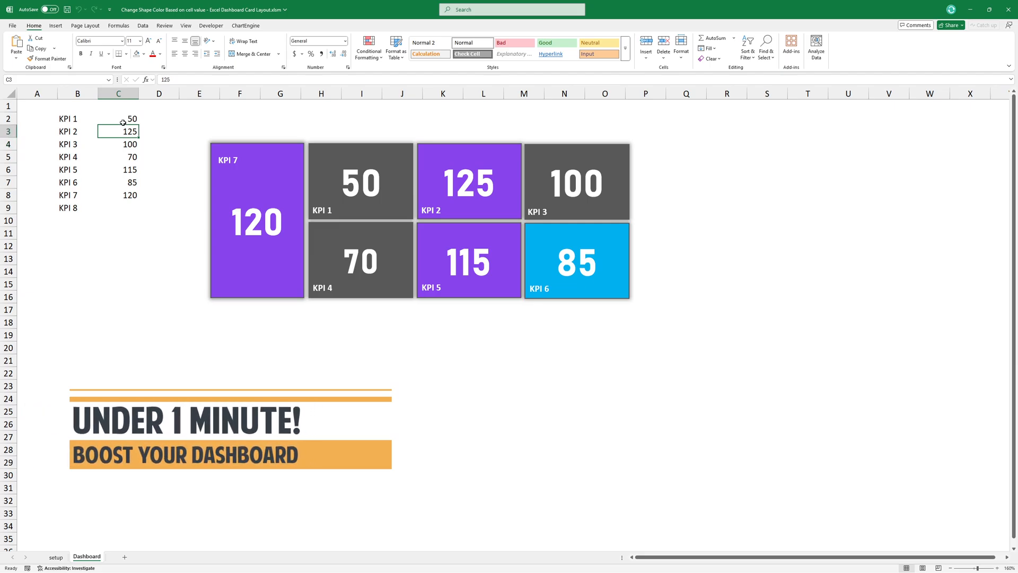
left_click(135, 47)
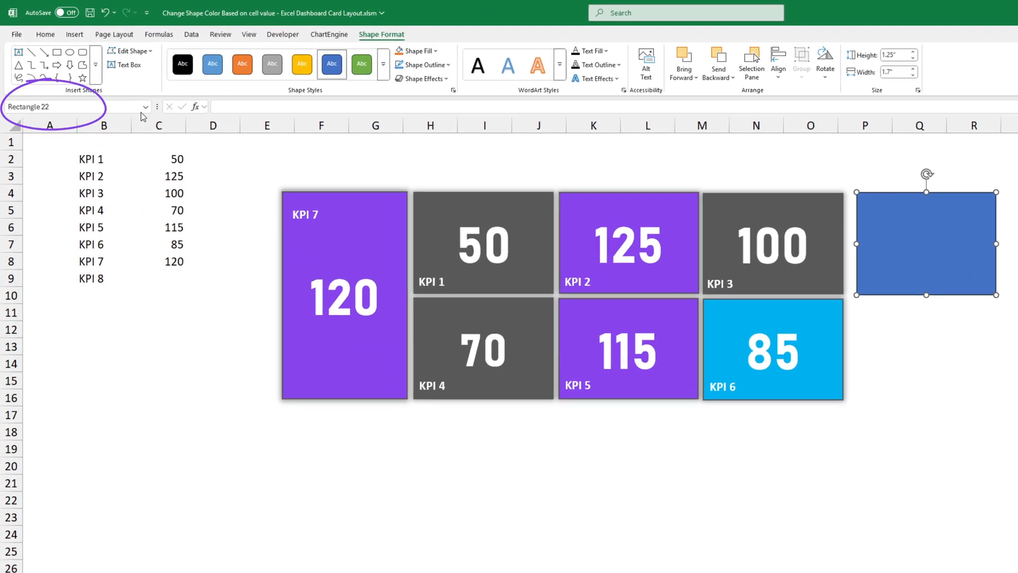
Name the newly drawn rectangle Shape8 in the Name Box.
type("Shape8")
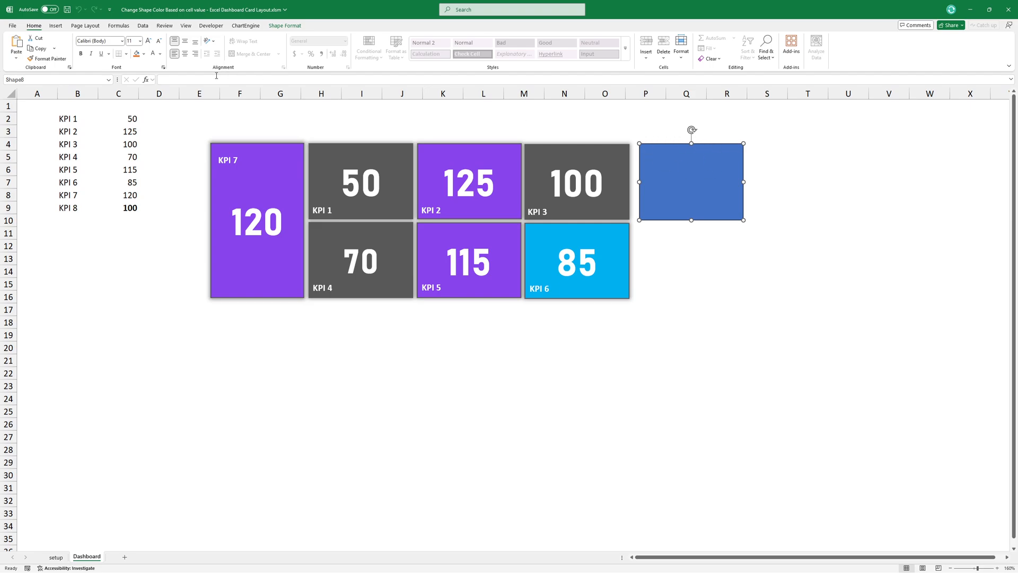
Select KPI 8's cell C9 to link the rectangle's text to it.
left_click(117, 208)
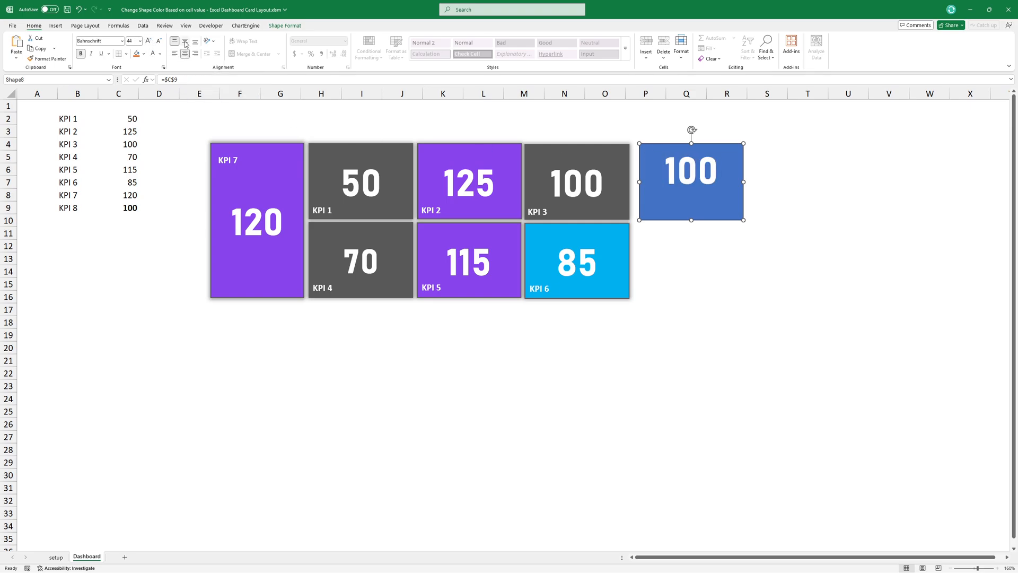
On the setup sheet, begin Shape8's actual value formula with = in H9.
left_click(56, 557)
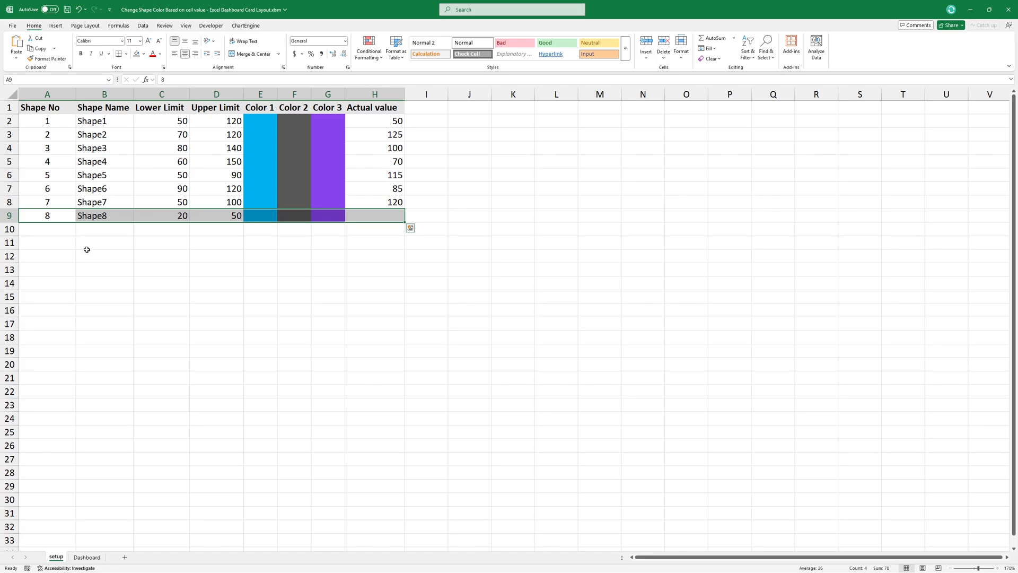
left_click(161, 216)
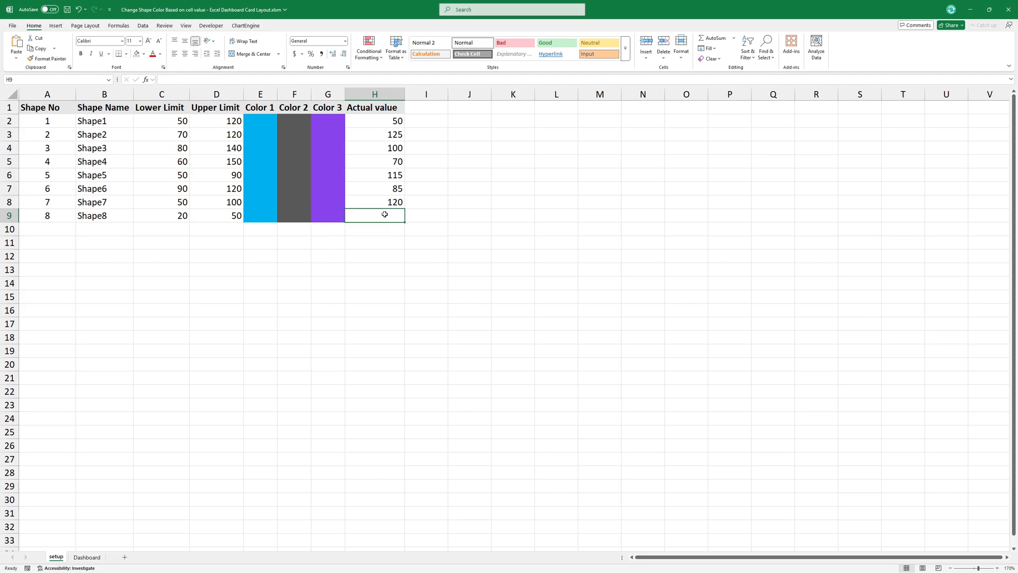
type("=")
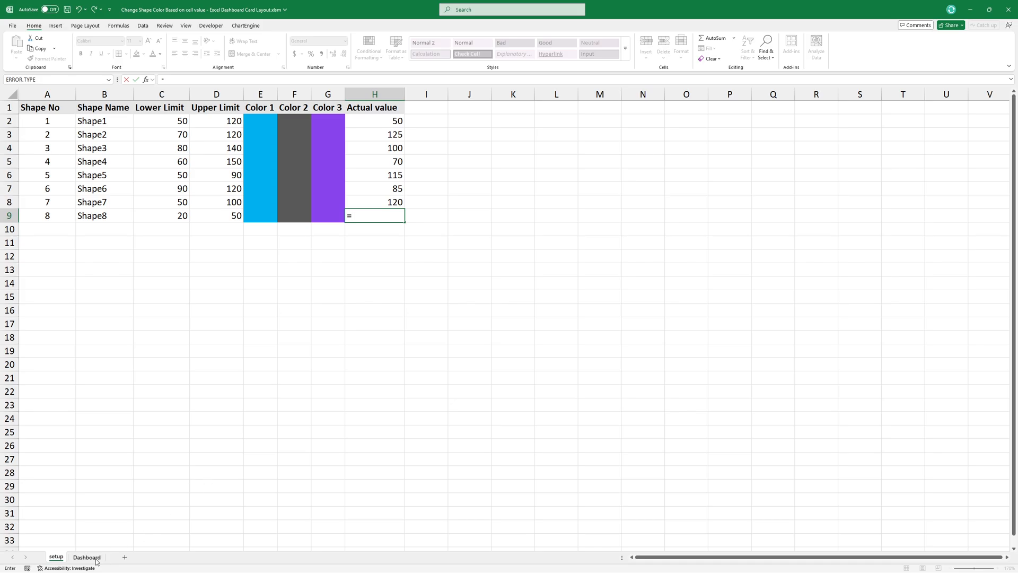
Point the formula at KPI 8's cell on the Dashboard and test the card with value 40.
left_click(86, 557)
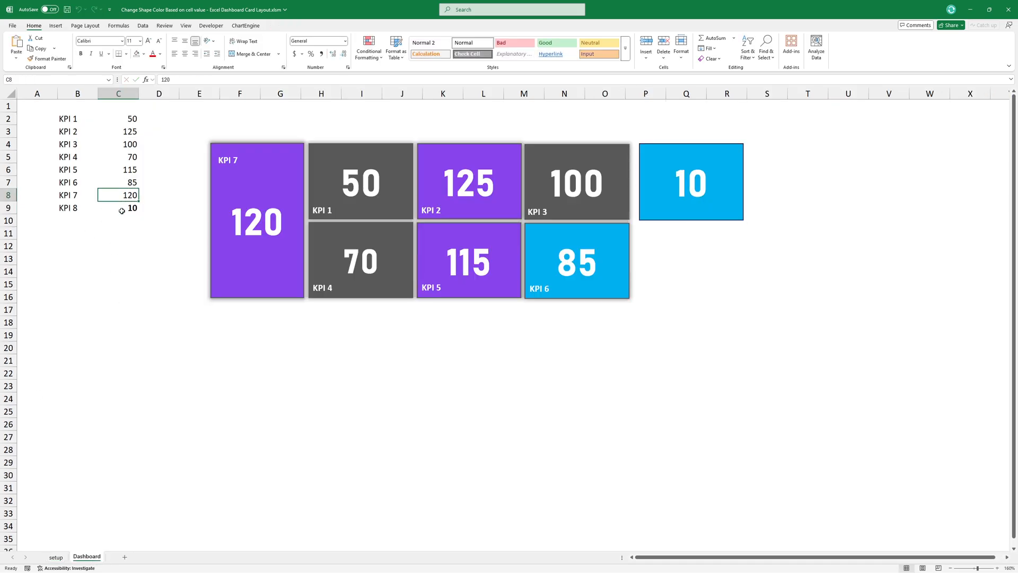
type("40")
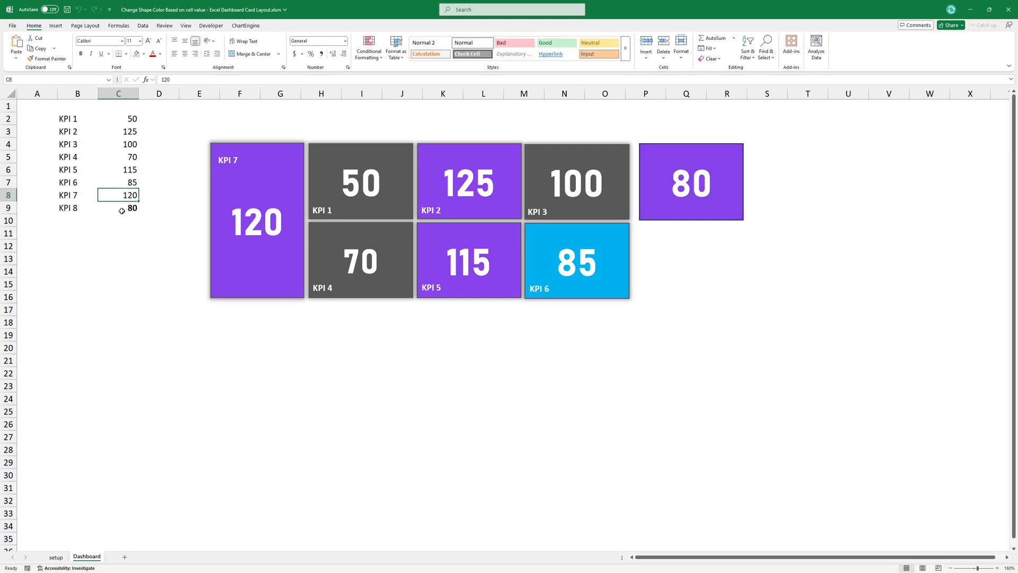
left_click(118, 208)
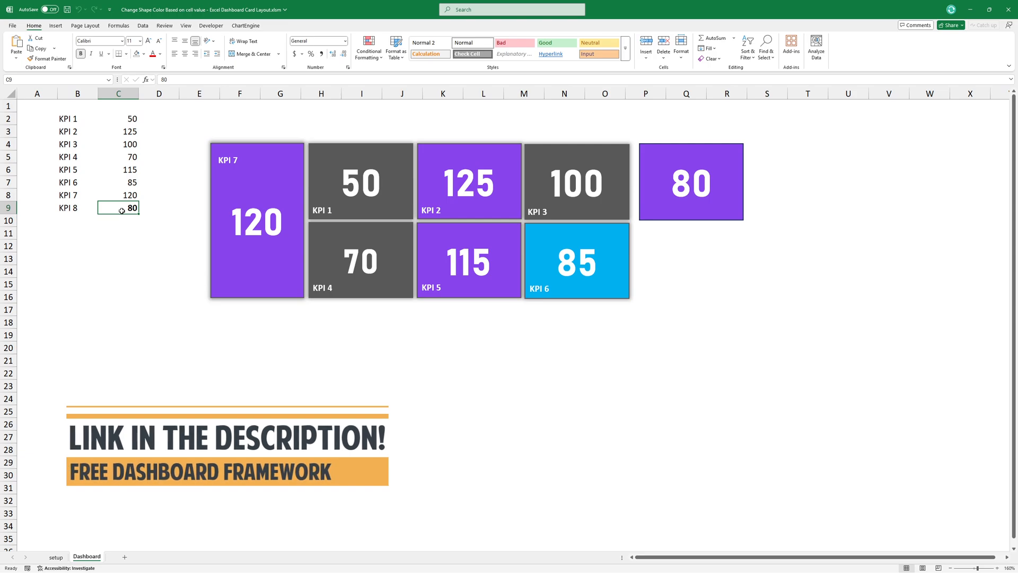
mouse_move(148, 406)
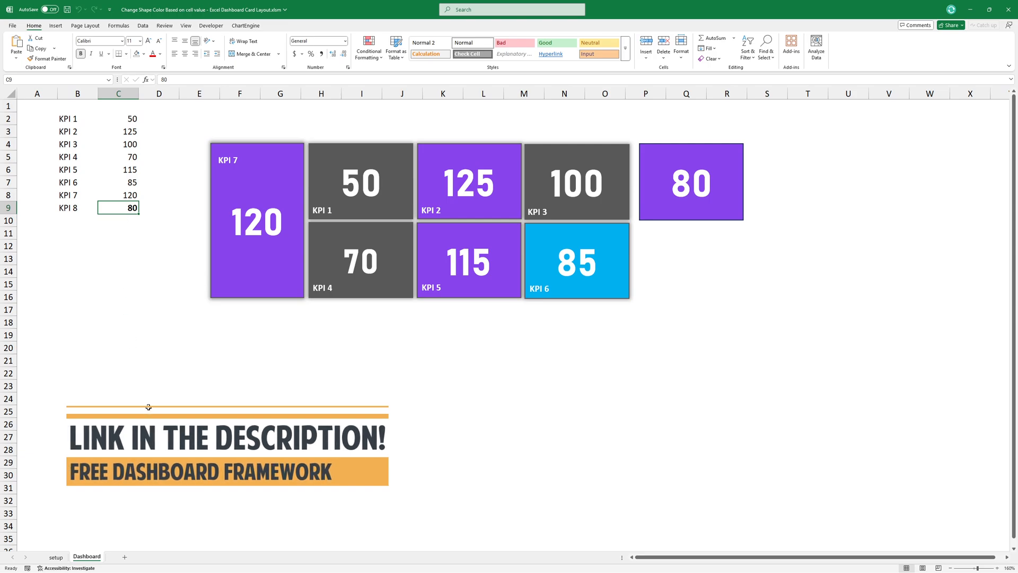